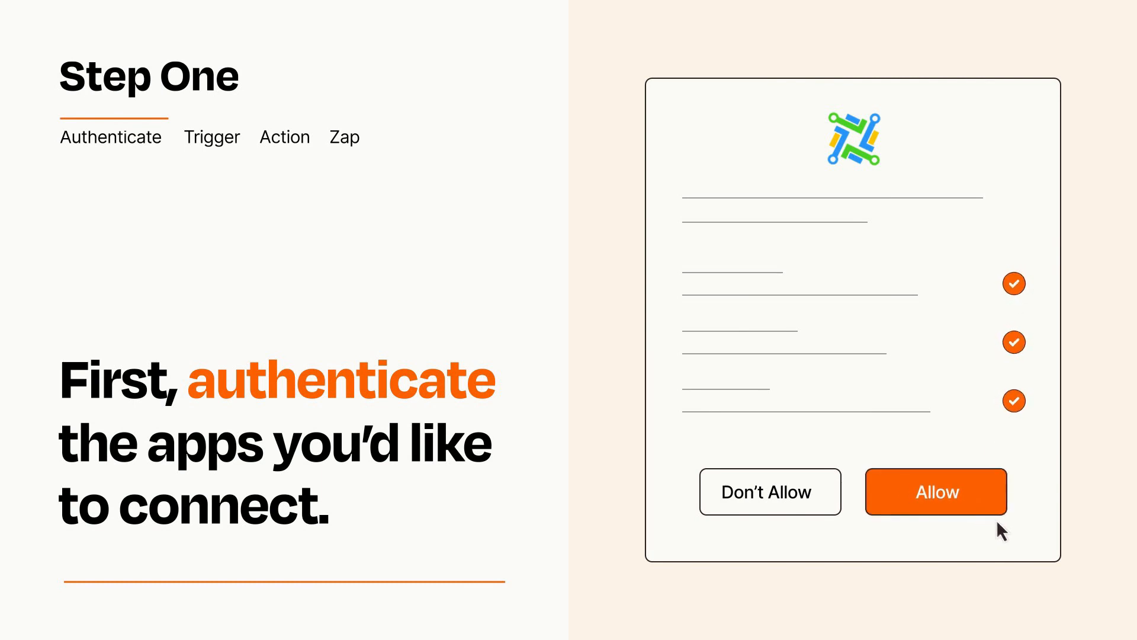
Step: Allow the app connection in the authorization dialog
{"action": "left_click", "coordinate": [936, 491]}
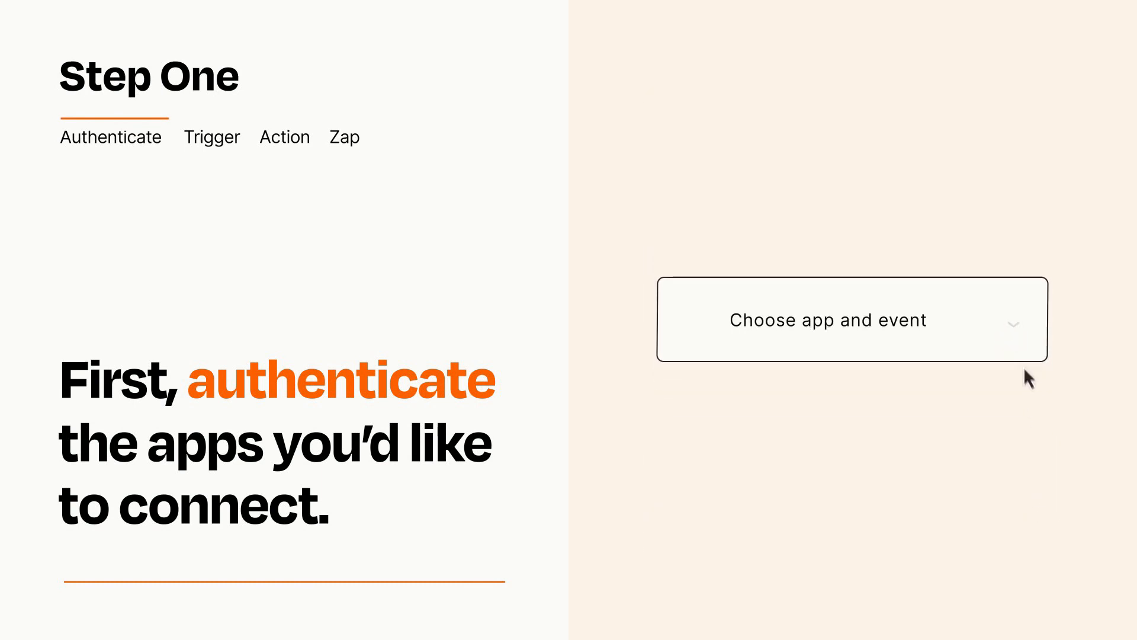
Step: Choose New Submission as the trigger event and advance to the action step
{"action": "left_click", "coordinate": [851, 319]}
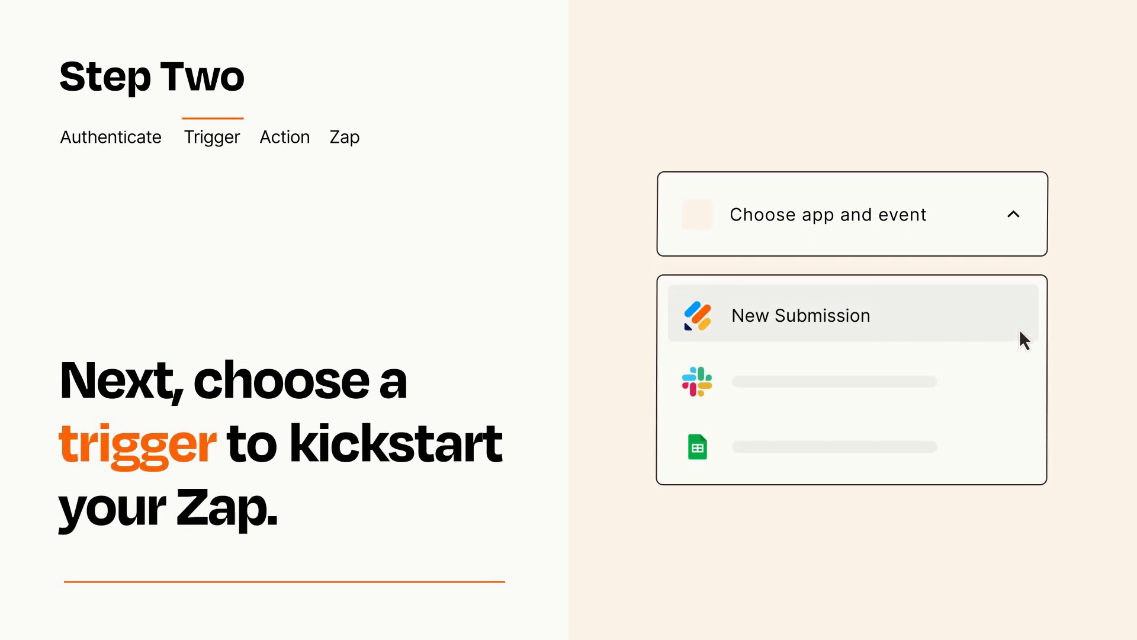
{"action": "mouse_move", "coordinate": [1024, 378]}
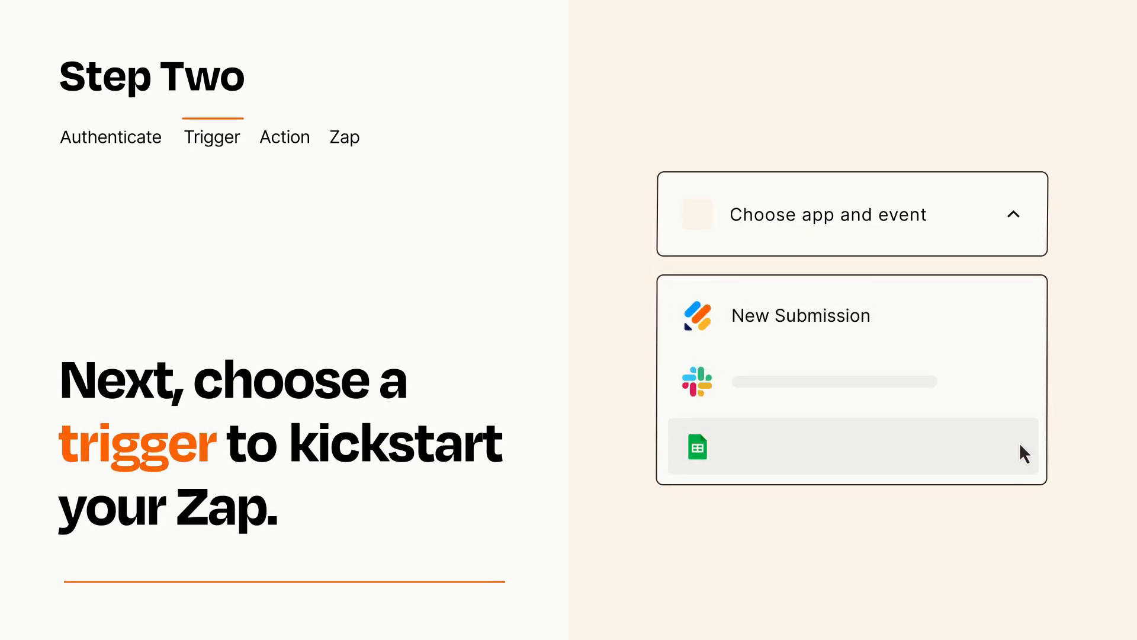
{"action": "mouse_move", "coordinate": [1023, 323]}
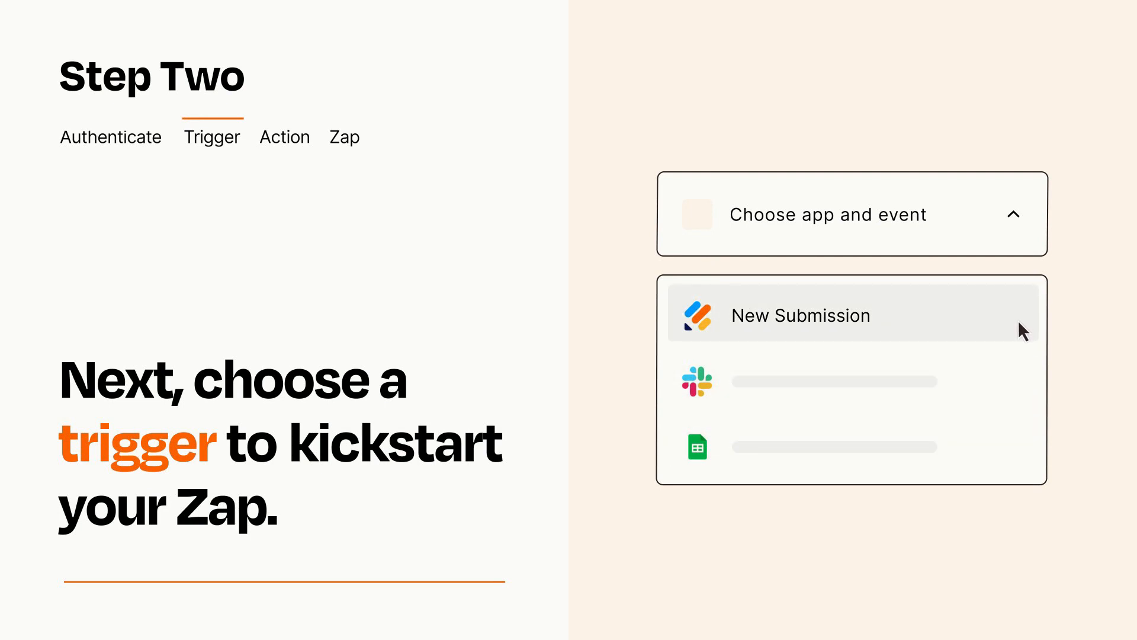
{"action": "left_click", "coordinate": [800, 315]}
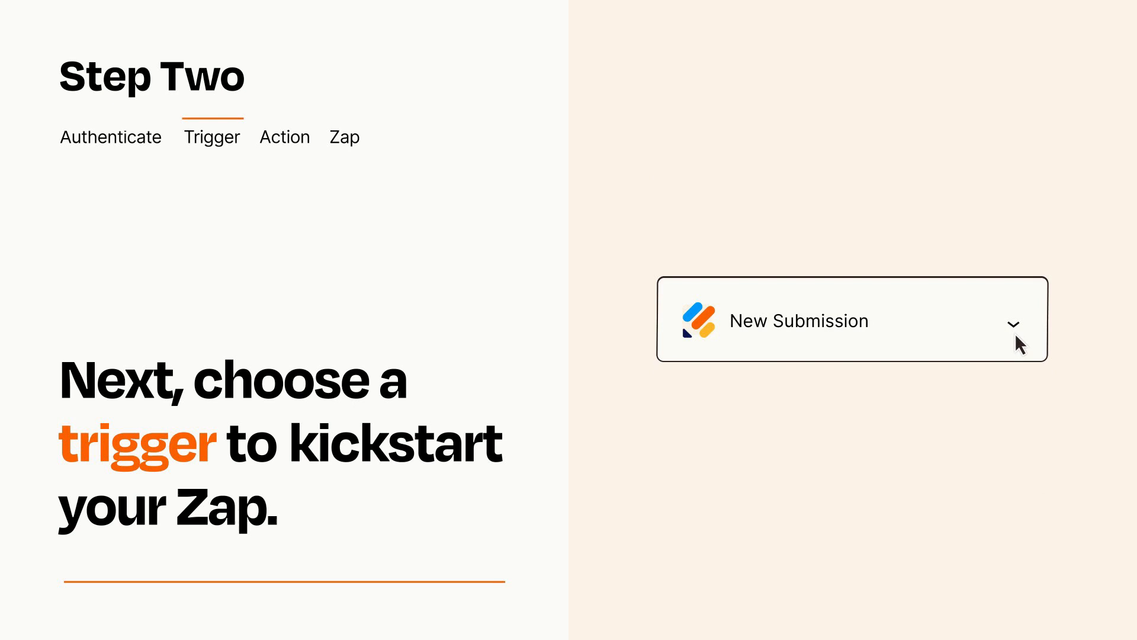
{"action": "mouse_move", "coordinate": [1030, 341]}
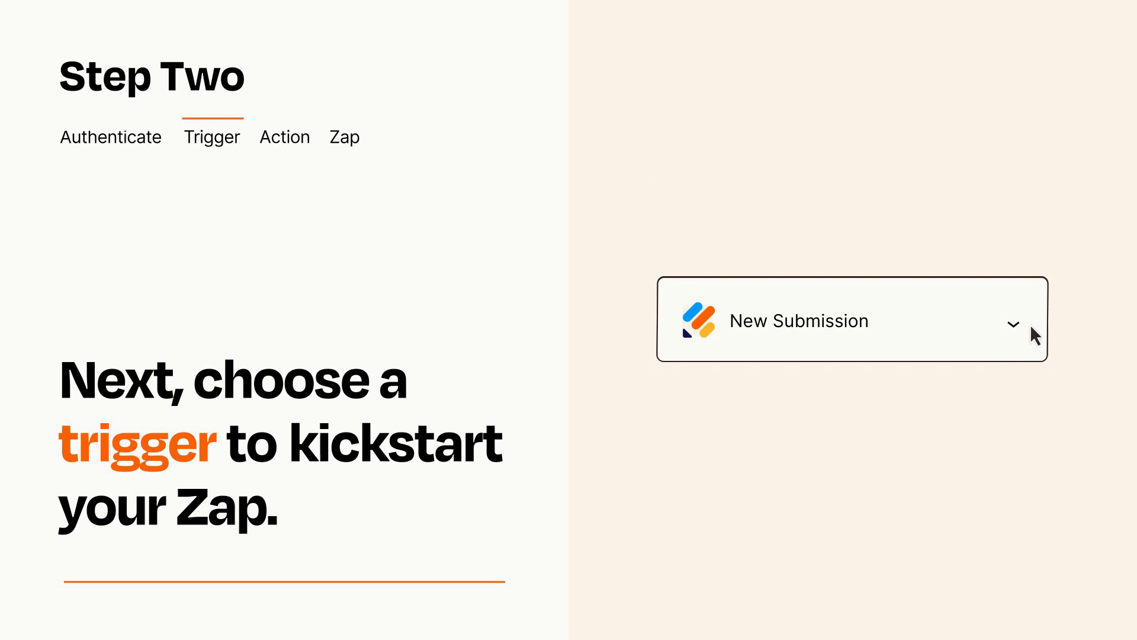
{"action": "mouse_move", "coordinate": [1030, 327]}
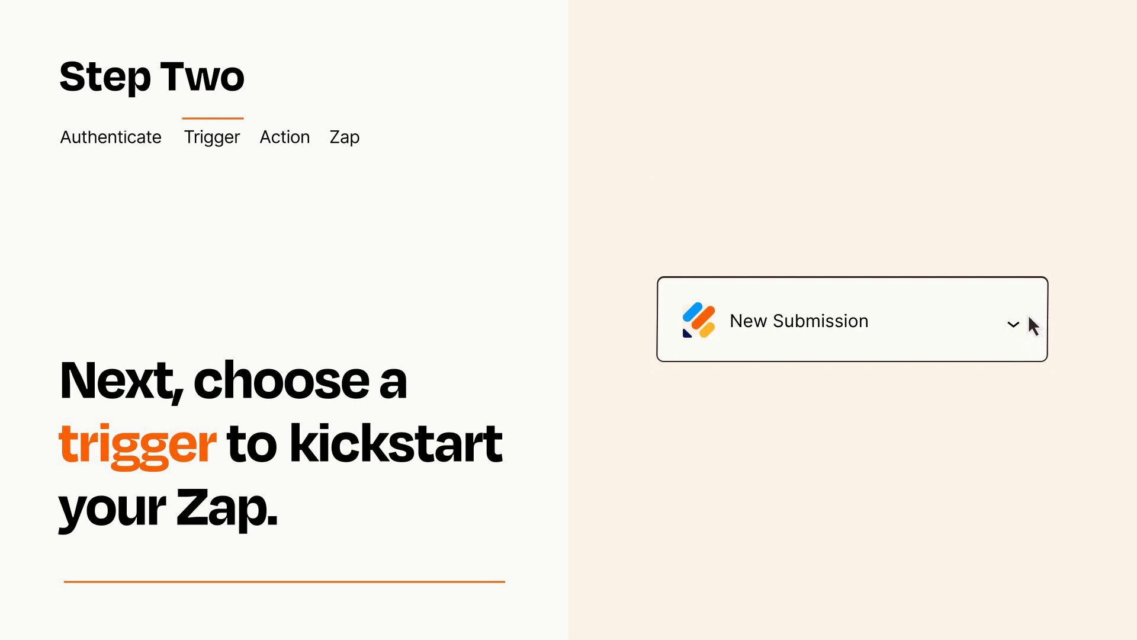
{"action": "left_click", "coordinate": [284, 136]}
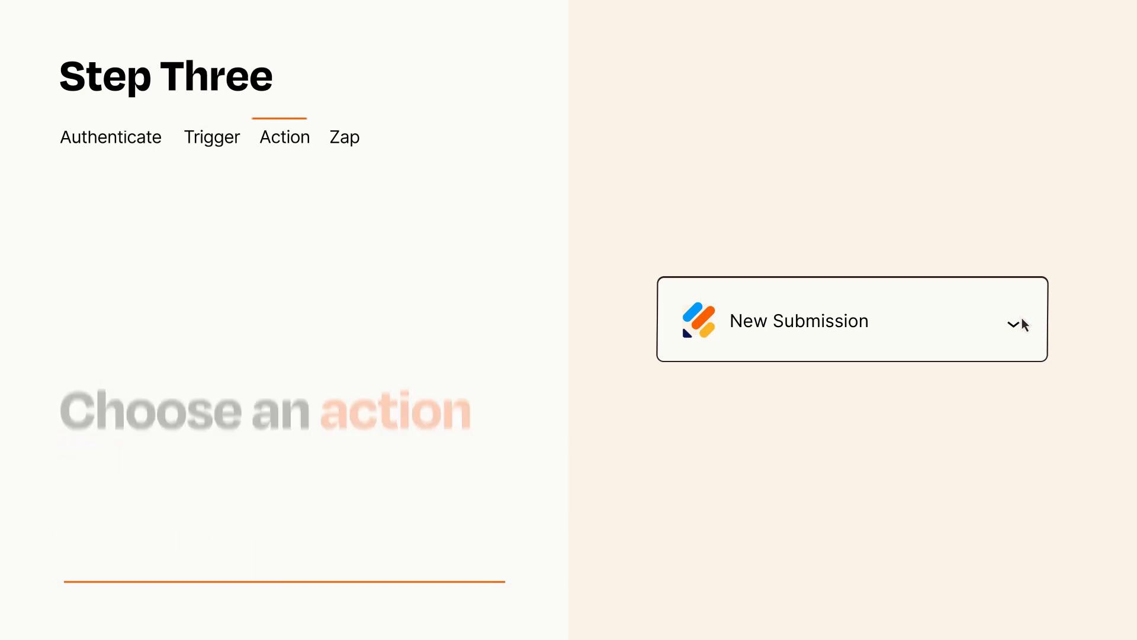
Step: Add an Add/Update Contact action after the trigger, complete its details, and publish
{"action": "left_click", "coordinate": [853, 320]}
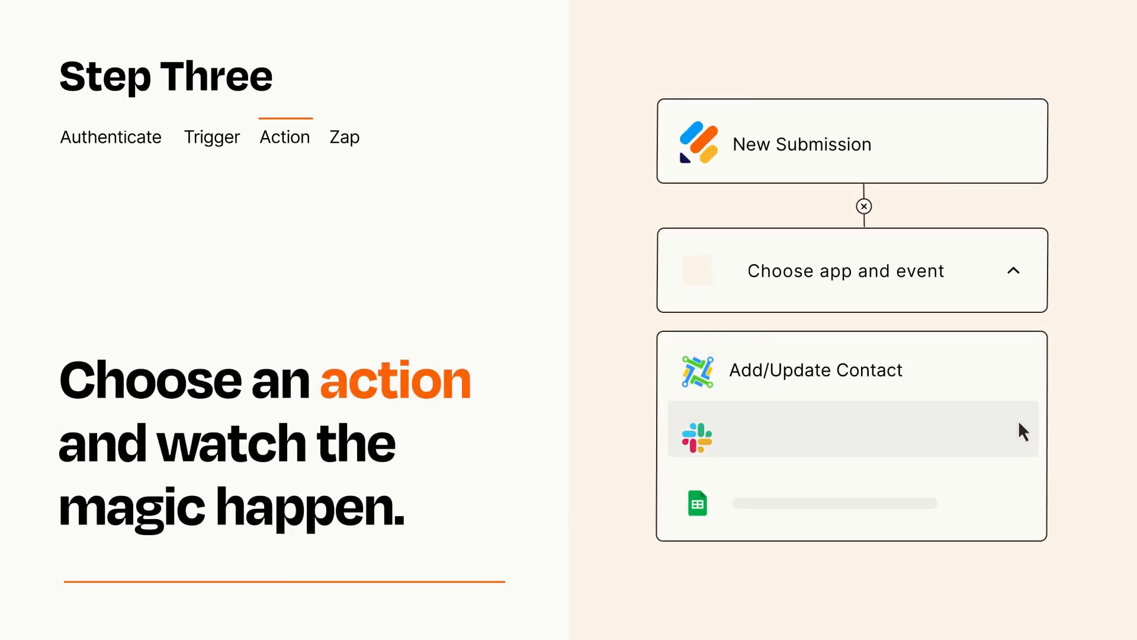
{"action": "mouse_move", "coordinate": [1024, 508]}
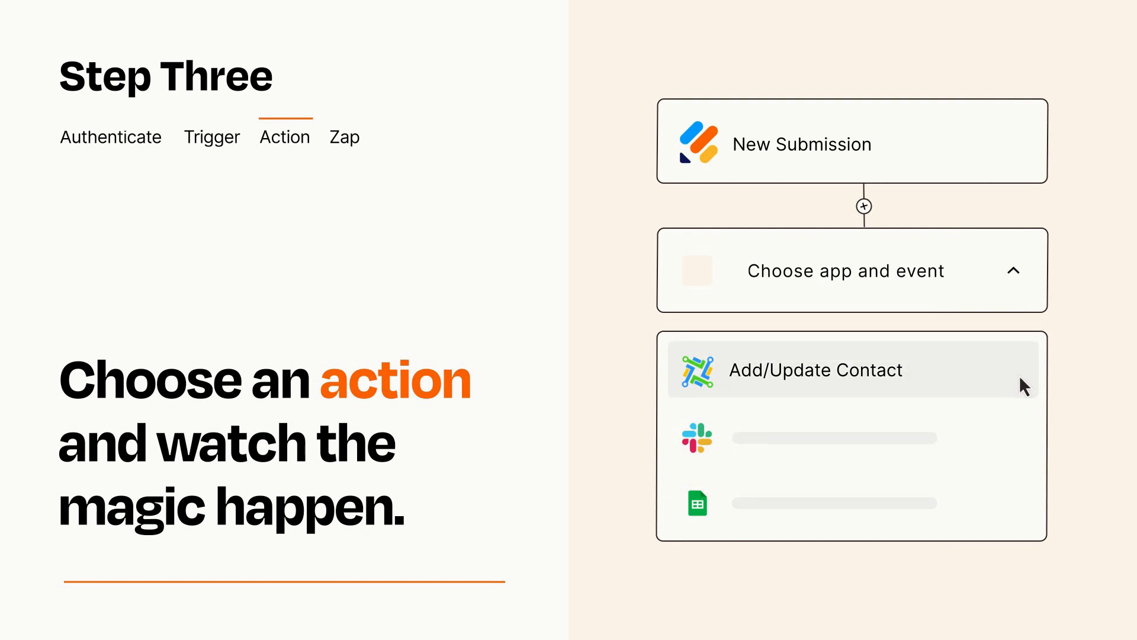
{"action": "left_click", "coordinate": [815, 369]}
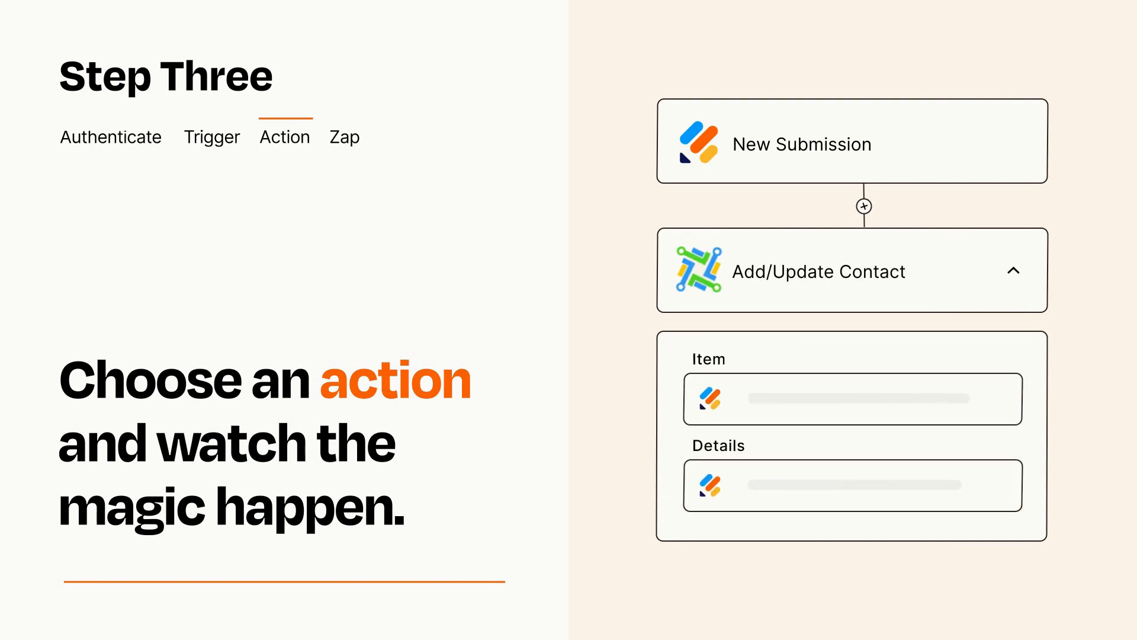
{"action": "left_click", "coordinate": [1014, 271]}
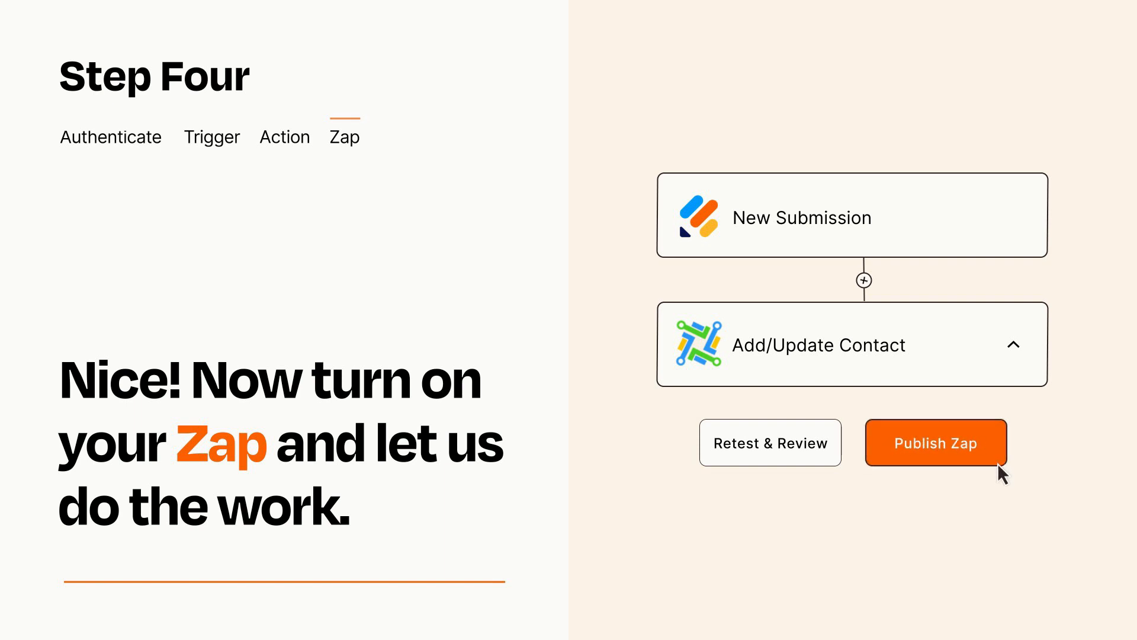
{"action": "left_click", "coordinate": [934, 443]}
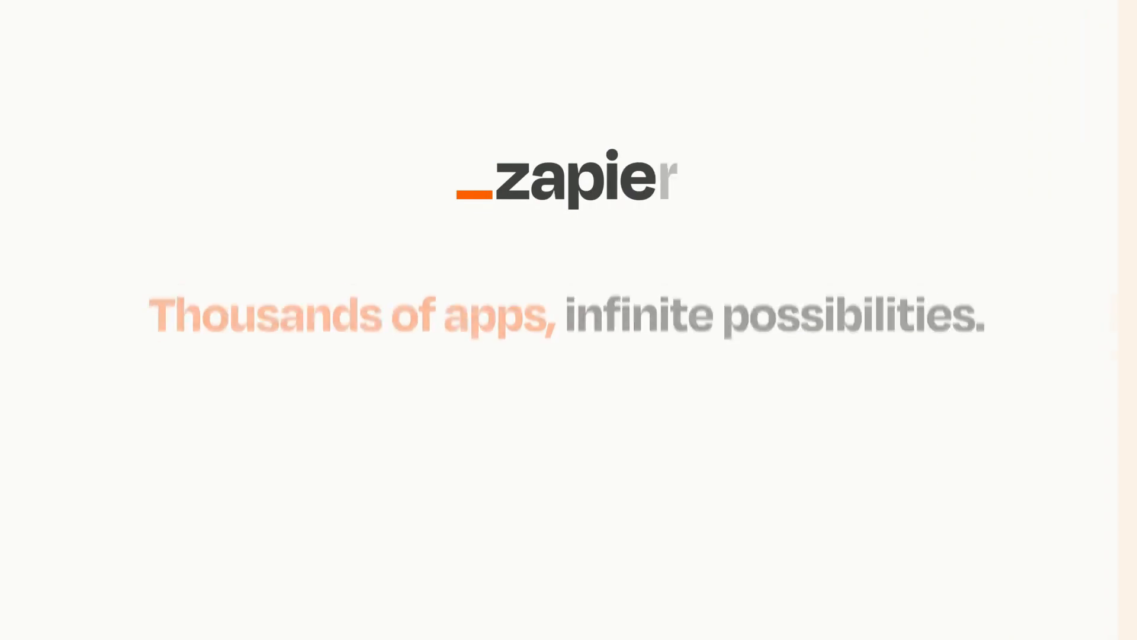